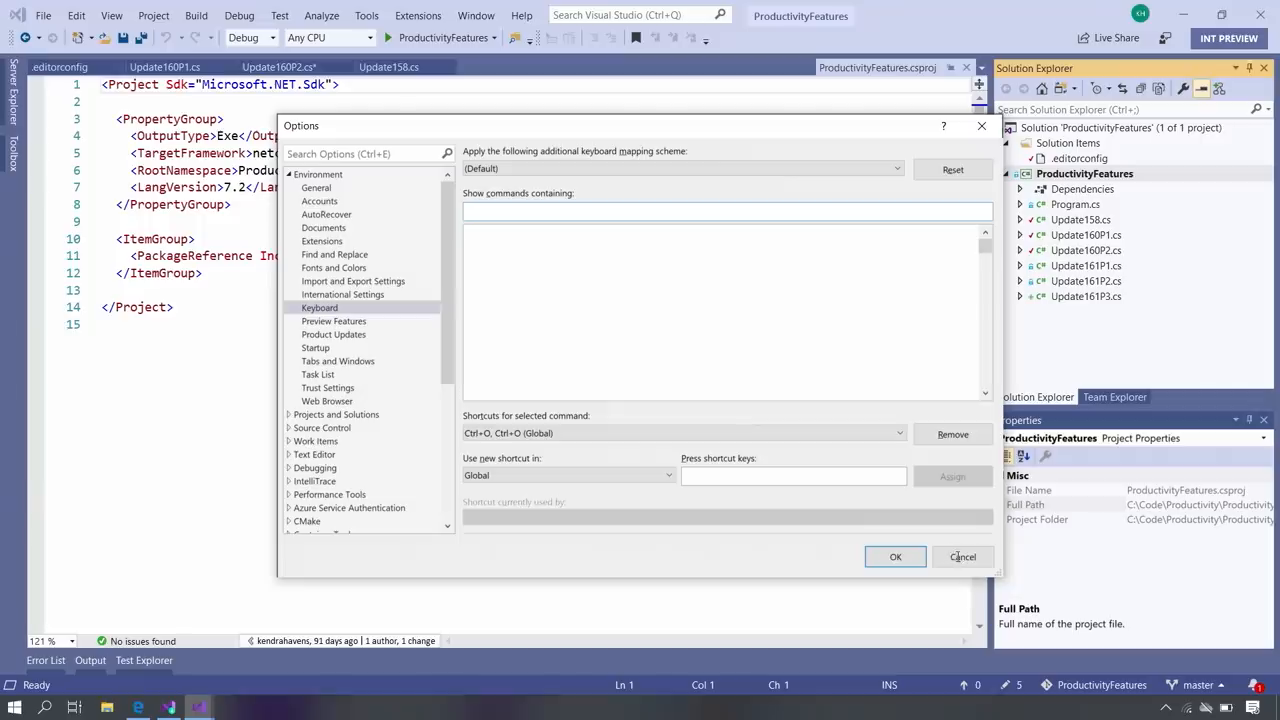
Cancel the Options dialog so the Ctrl+Q keyboard shortcut assignment stays unchanged
{"action": "left_click", "coordinate": [962, 556]}
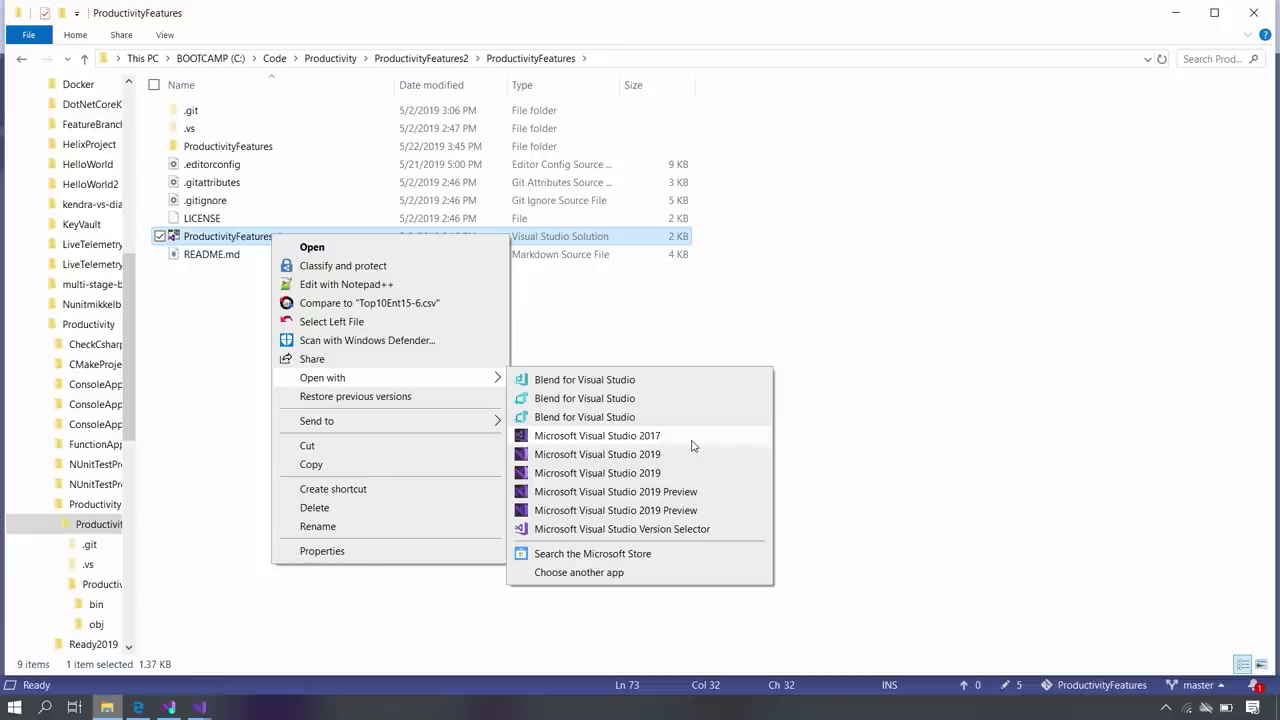
{"action": "mouse_move", "coordinate": [664, 500]}
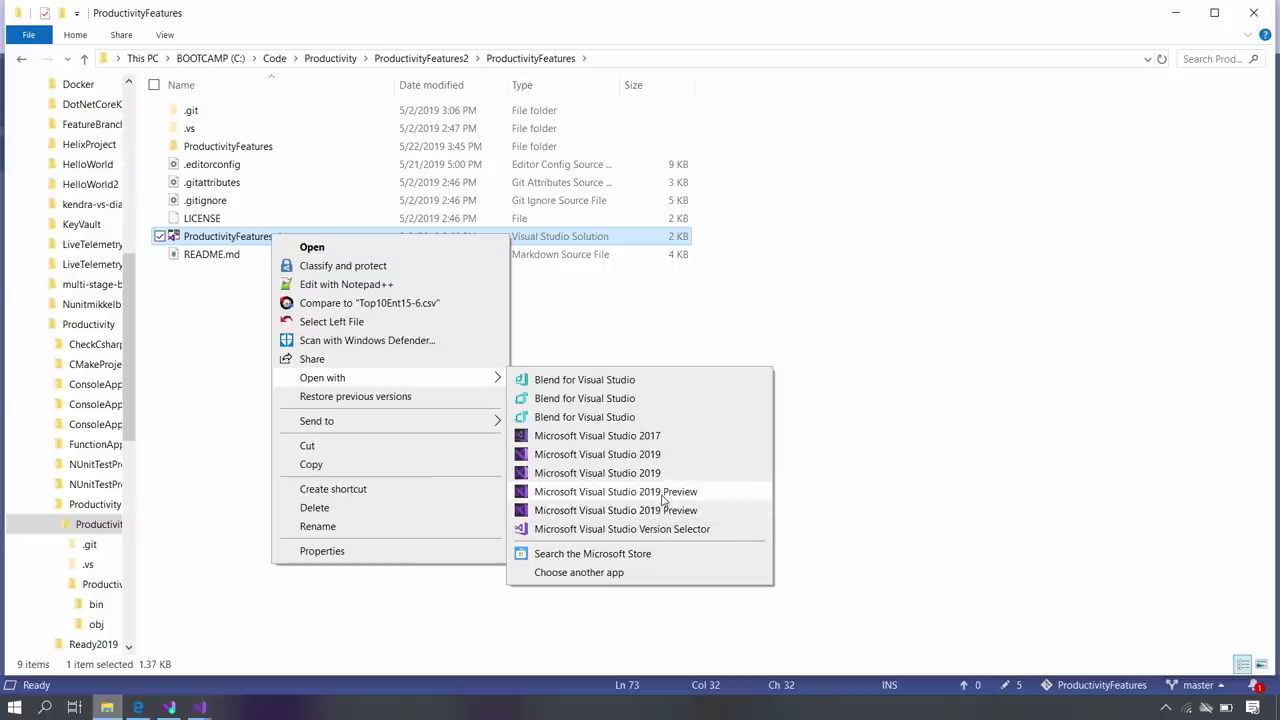
Open ProductivityFeatures.sln with Microsoft Visual Studio 2019 Preview from File Explorer
{"action": "left_click", "coordinate": [596, 454]}
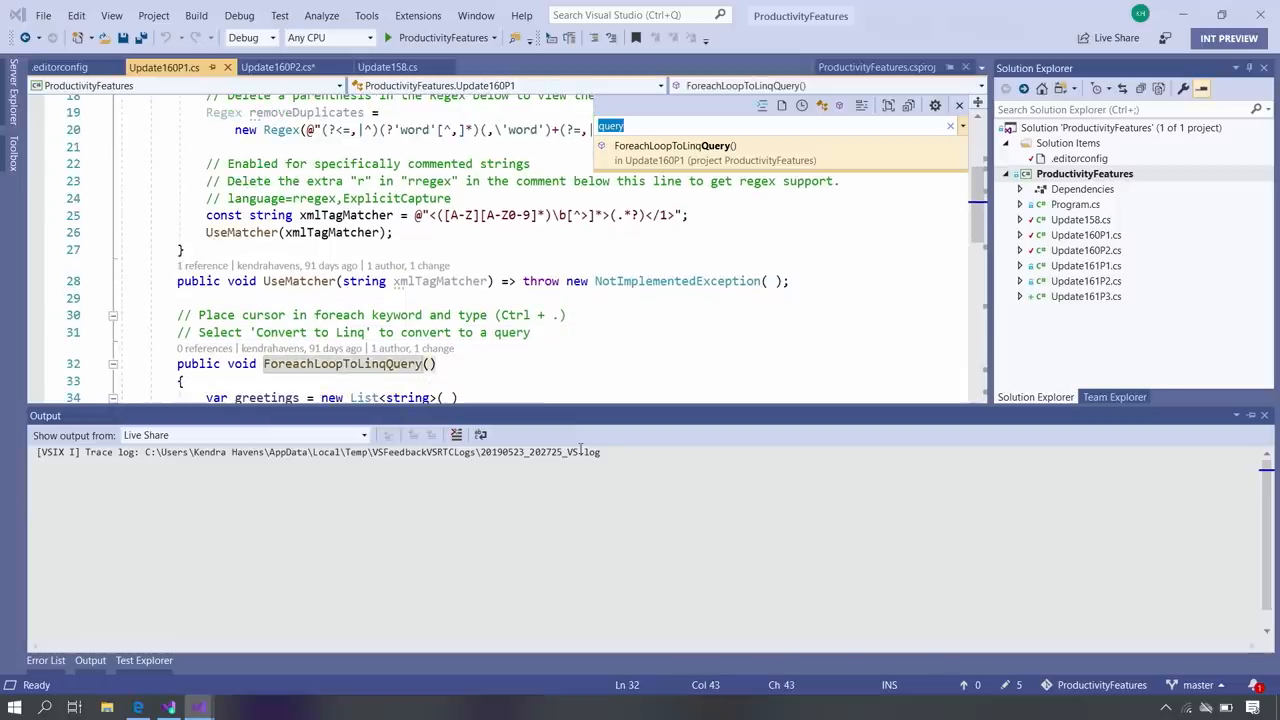
Jump to the ForeachLoopToLinqQuery() method in Update160P1.cs via the member dropdown
{"action": "left_click", "coordinate": [280, 66]}
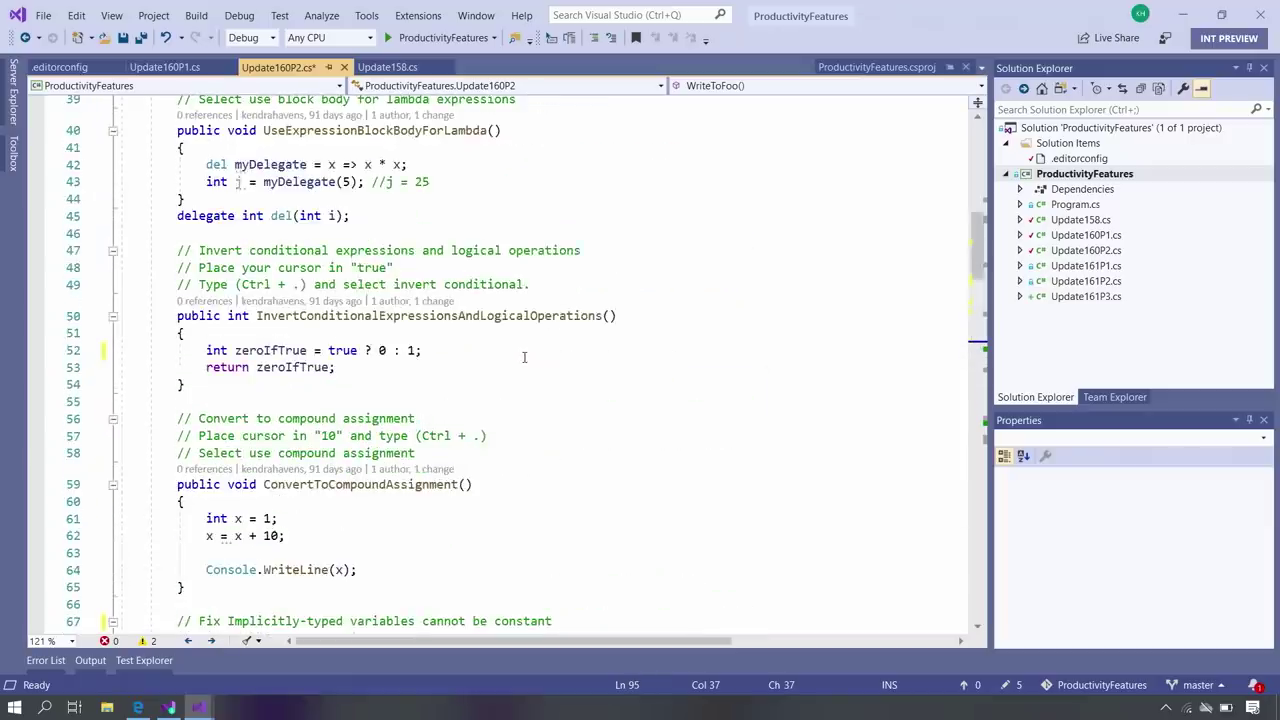
Insert 'add some' at matching spots in the three MultiCaret WriteLine strings using multi-caret editing
{"action": "left_click", "coordinate": [404, 68]}
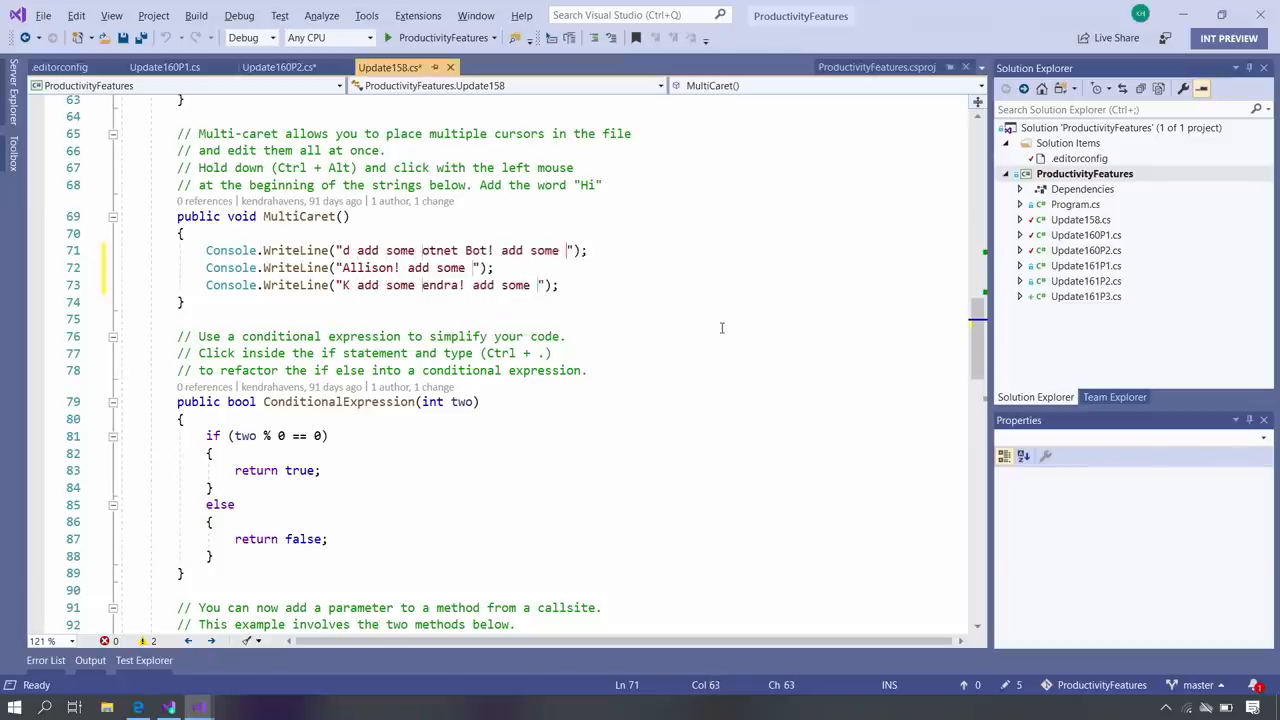
{"action": "left_click", "coordinate": [58, 68]}
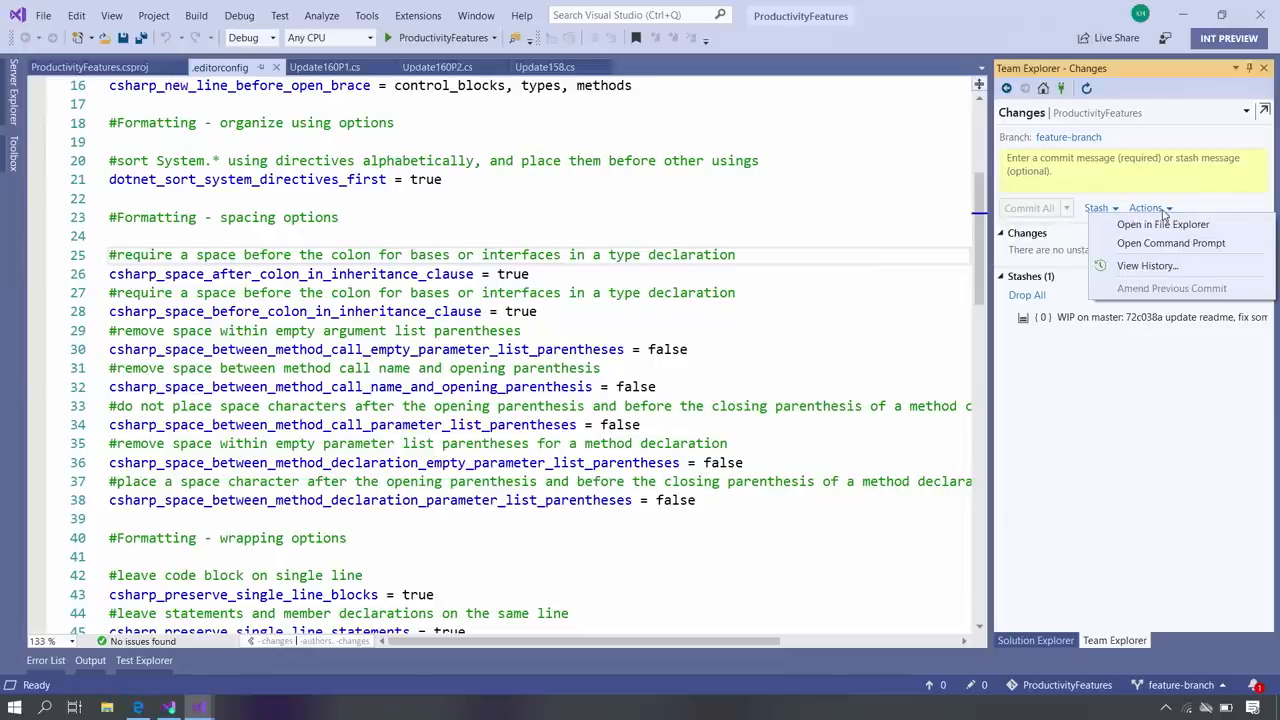
Expand the Actions dropdown on the feature-branch Changes page listing one stash from master
{"action": "left_click", "coordinate": [1184, 684]}
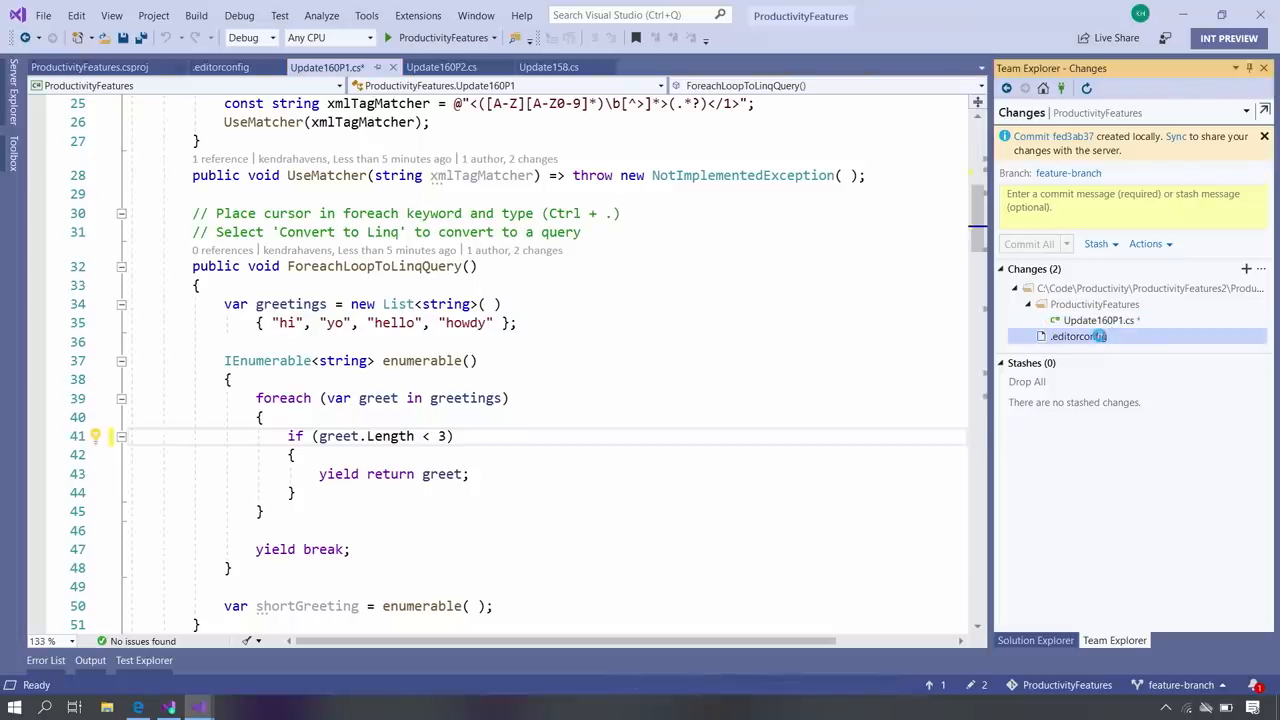
Review the pending changes Update160P1.cs and .editorconfig on feature-branch in Team Explorer
{"action": "left_click", "coordinate": [1096, 320]}
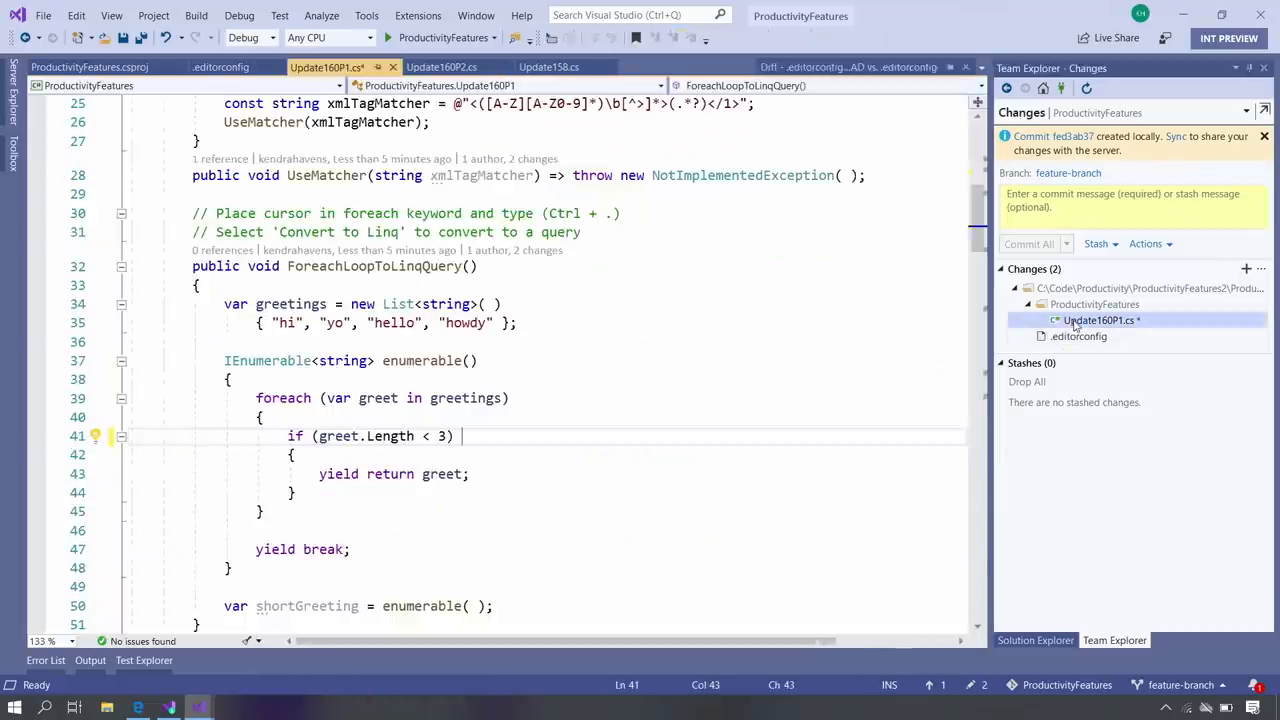